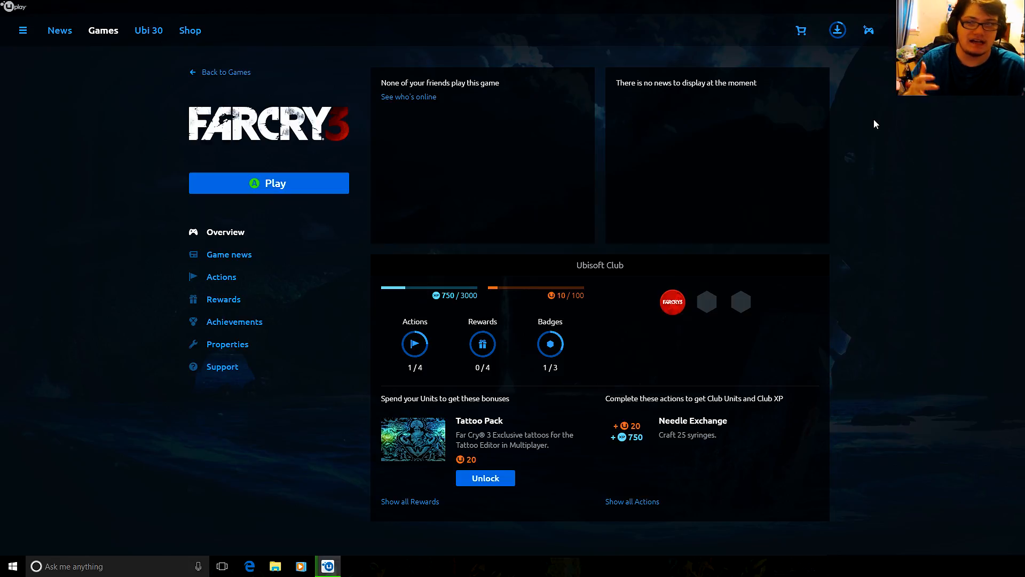
{"action": "mouse_move", "coordinate": [865, 134]}
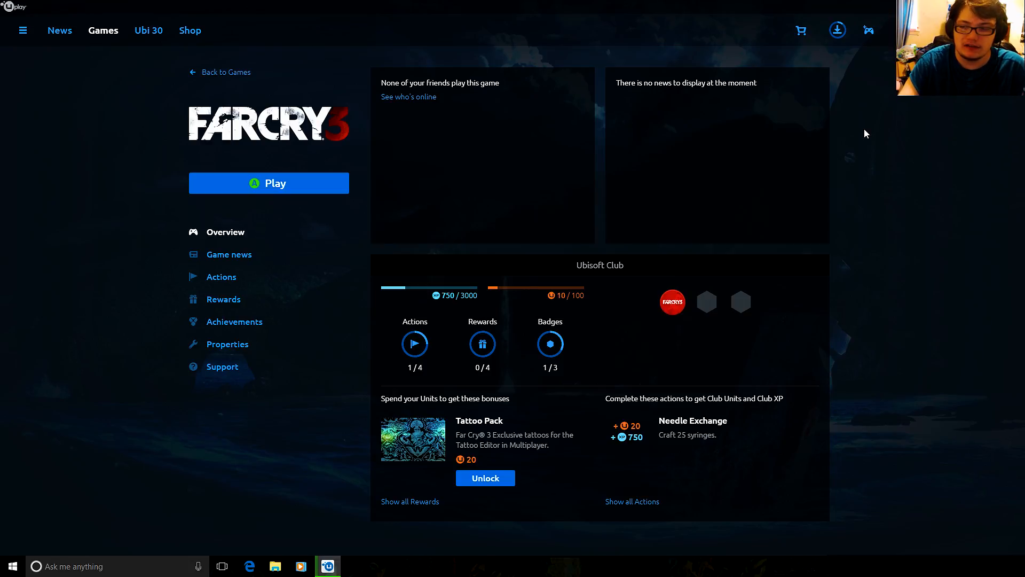
{"action": "mouse_move", "coordinate": [683, 171]}
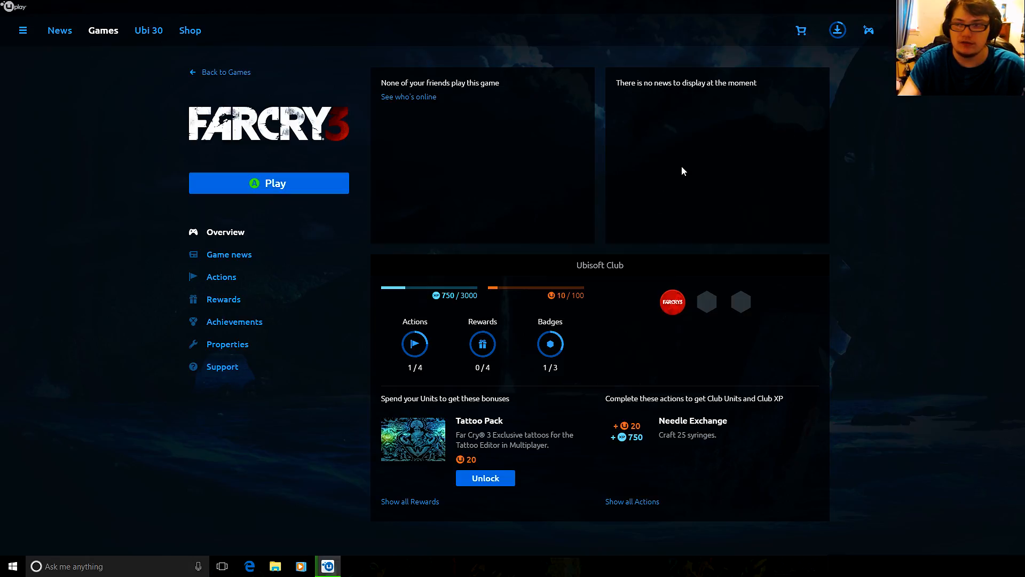
{"action": "mouse_move", "coordinate": [341, 503]}
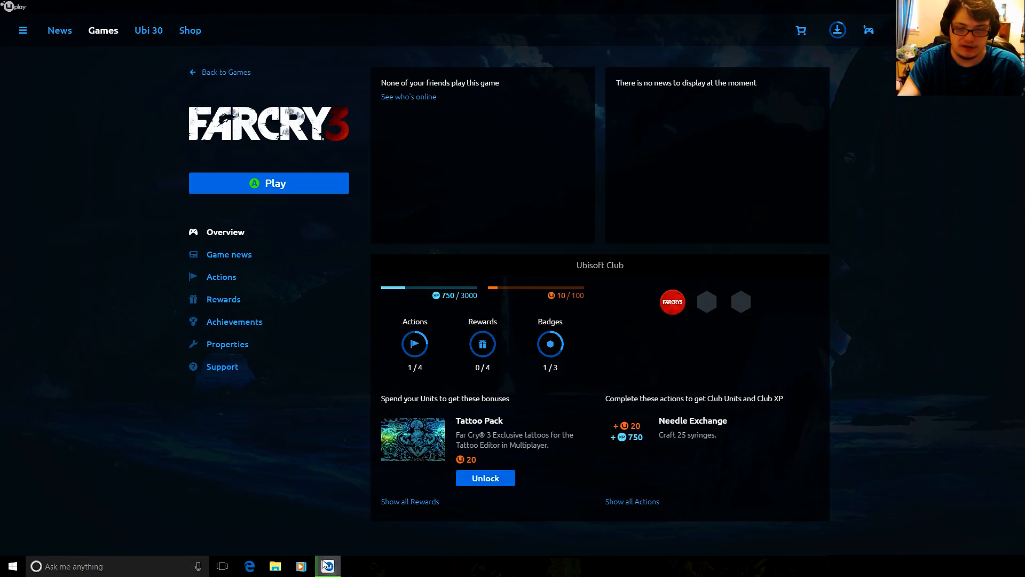
{"action": "mouse_move", "coordinate": [328, 565]}
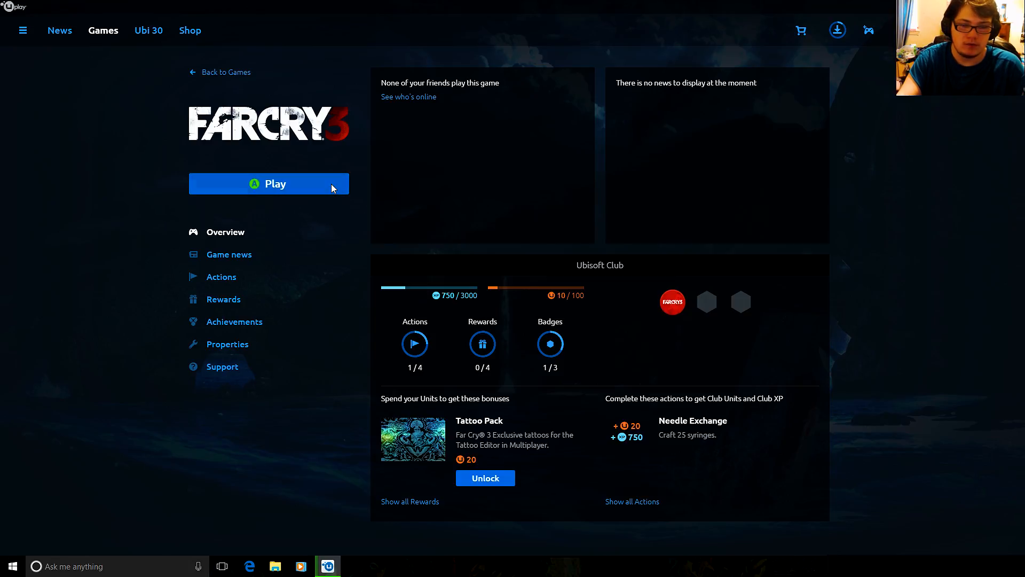
Launch Far Cry 3 from its Uplay game page
{"action": "left_click", "coordinate": [268, 184]}
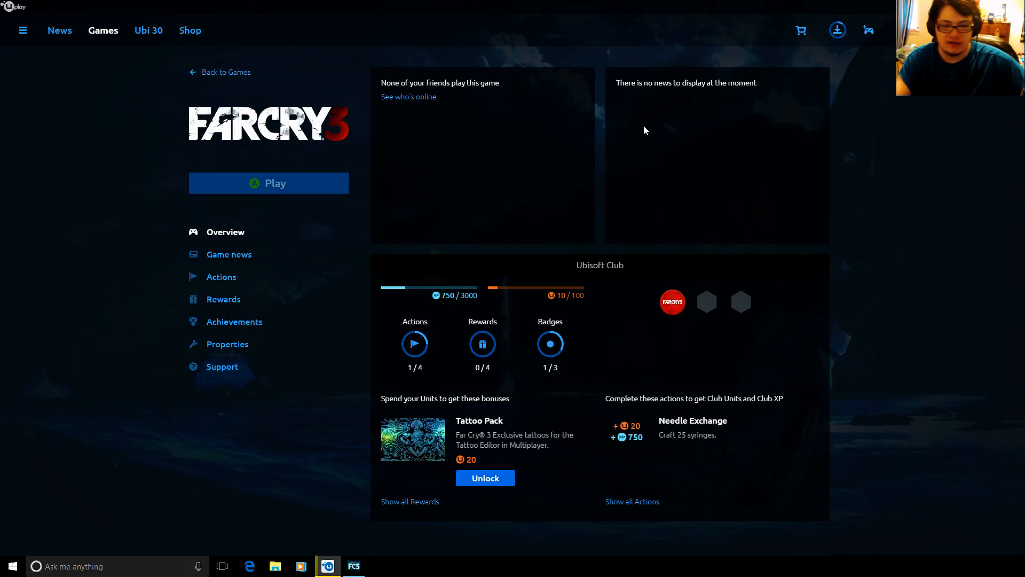
{"action": "mouse_move", "coordinate": [327, 565]}
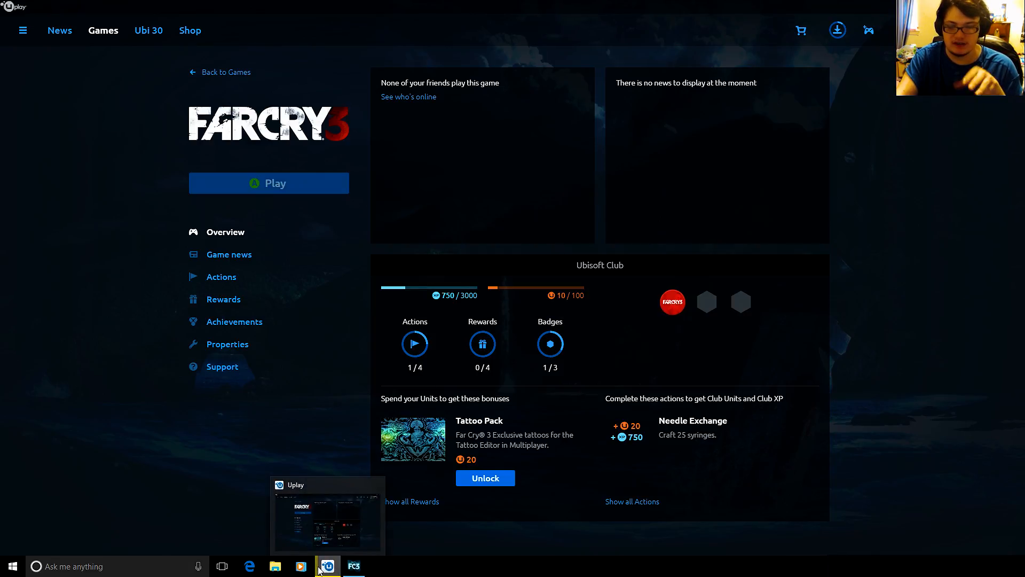
{"action": "mouse_move", "coordinate": [602, 391]}
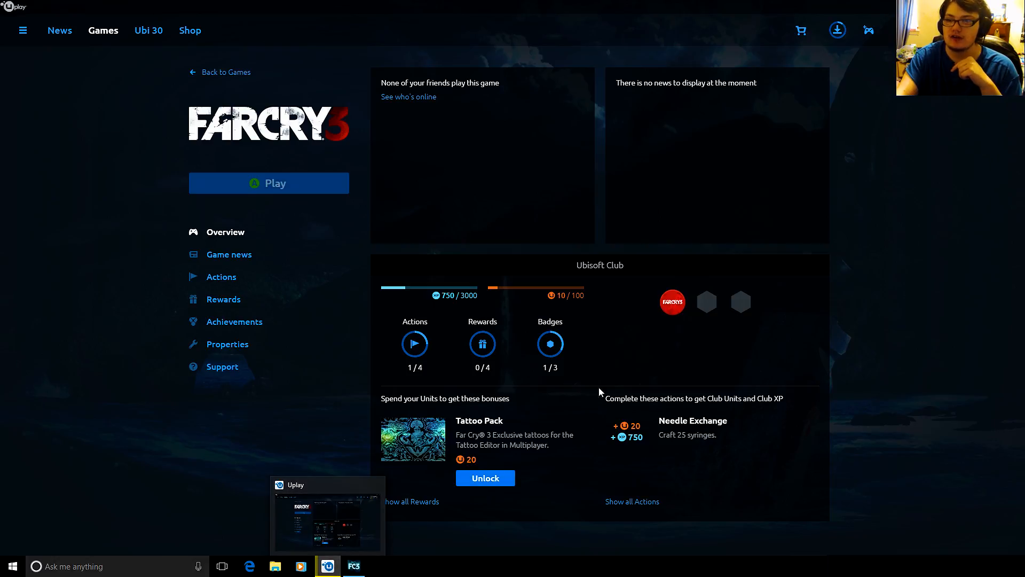
{"action": "mouse_move", "coordinate": [838, 30]}
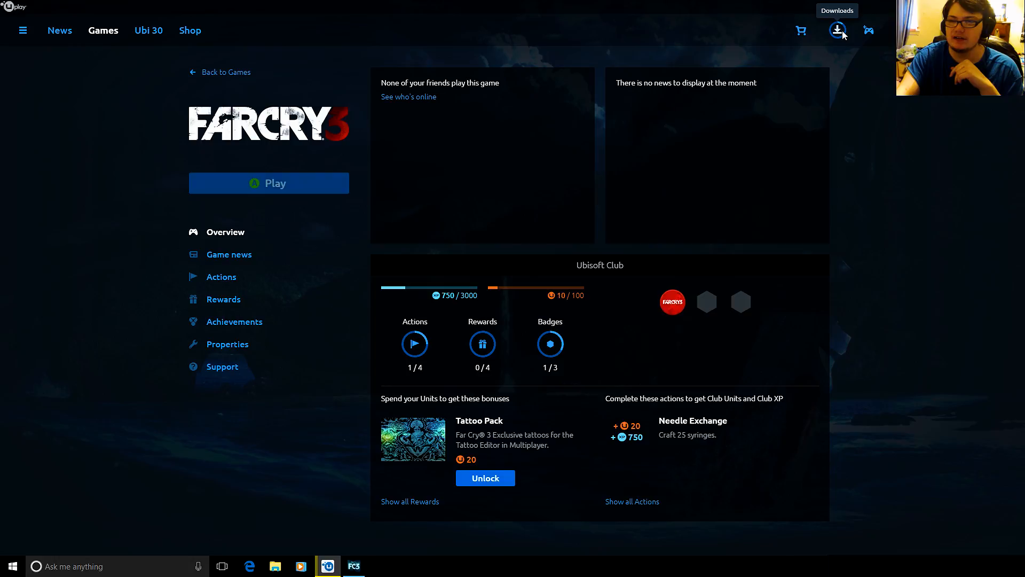
Resume the paused Tom Clancy's The Division download from the Downloads list
{"action": "left_click", "coordinate": [838, 30]}
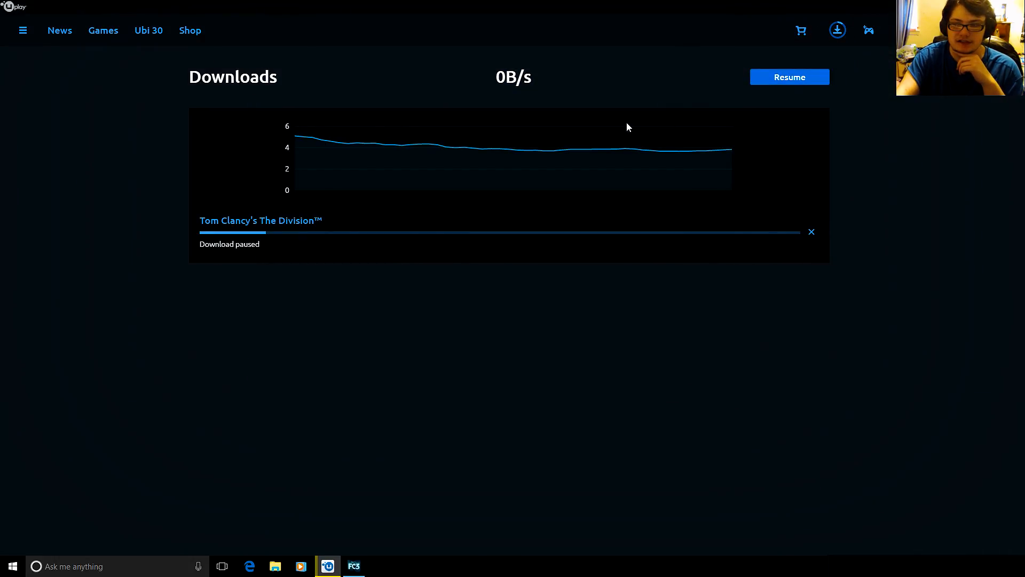
{"action": "mouse_move", "coordinate": [790, 77]}
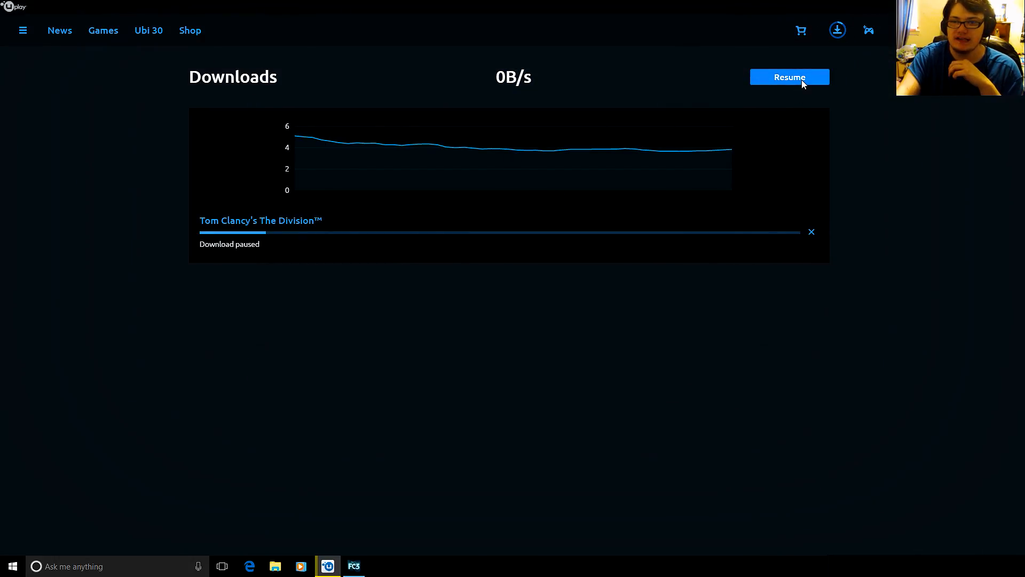
{"action": "left_click", "coordinate": [790, 77]}
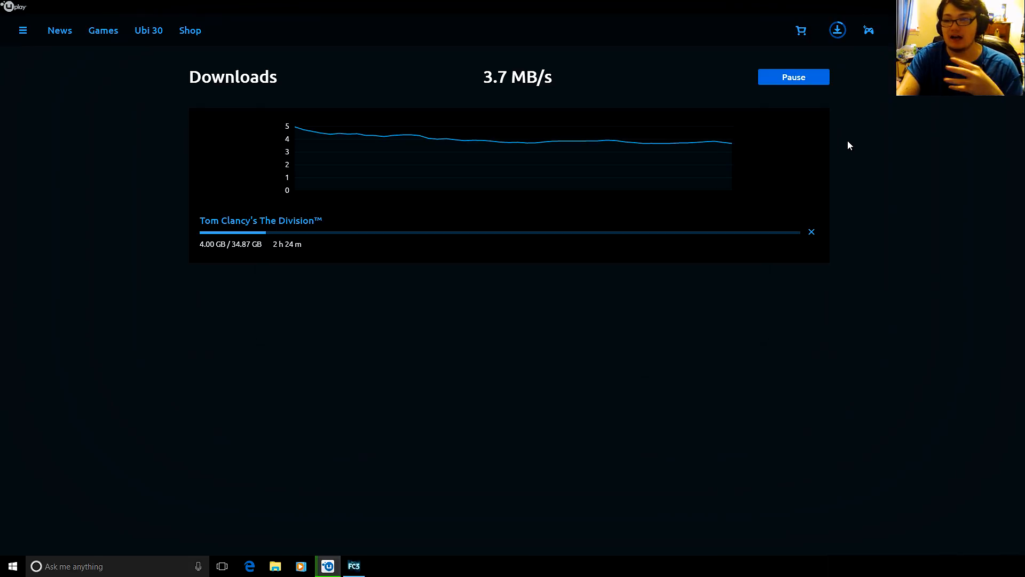